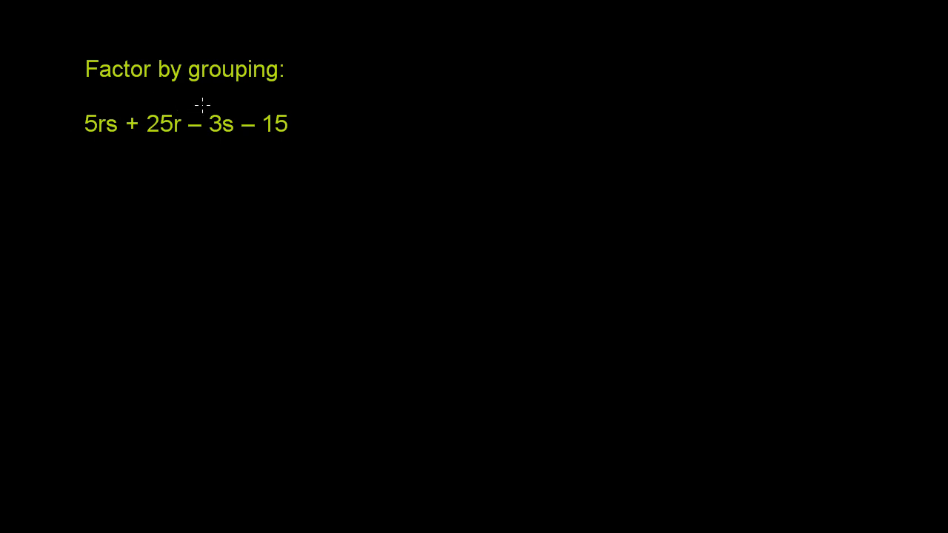
pyautogui.moveTo(274, 154)
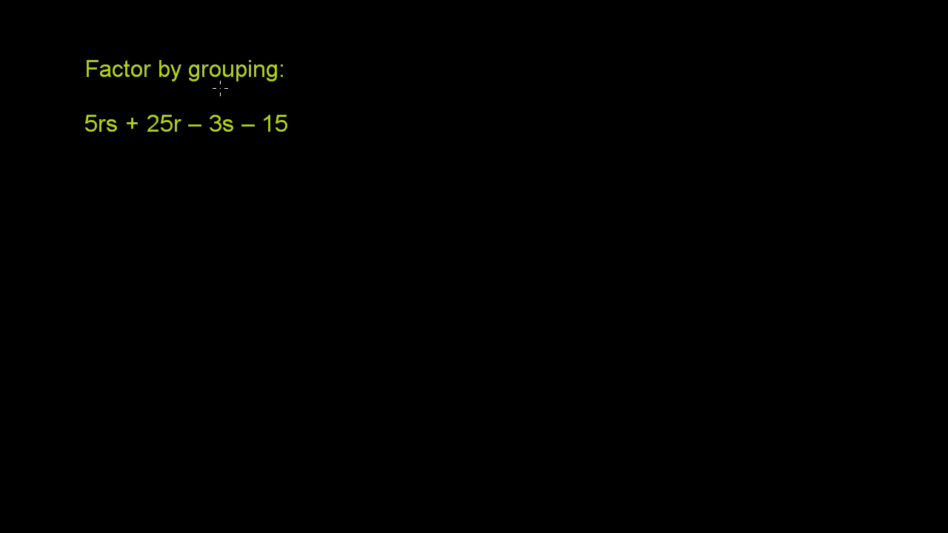
pyautogui.moveTo(145, 147)
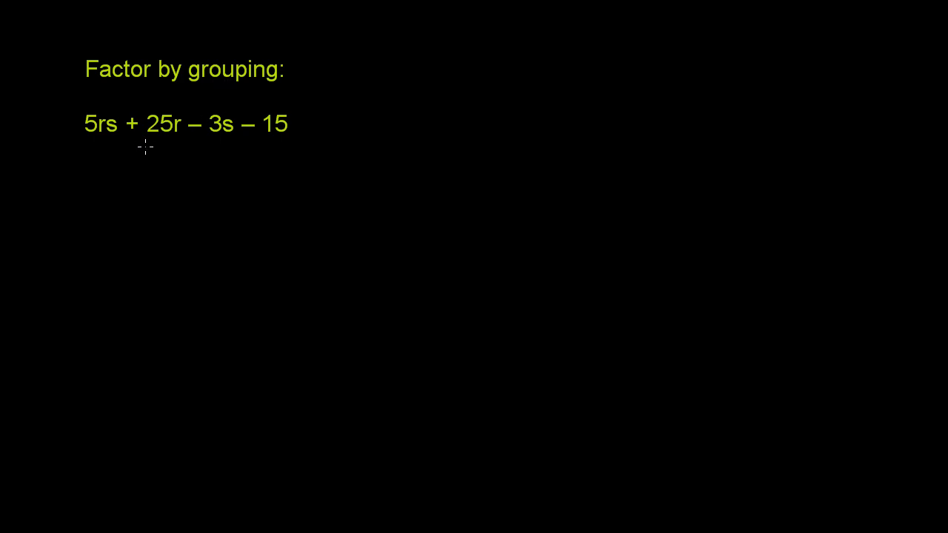
pyautogui.moveTo(148, 151)
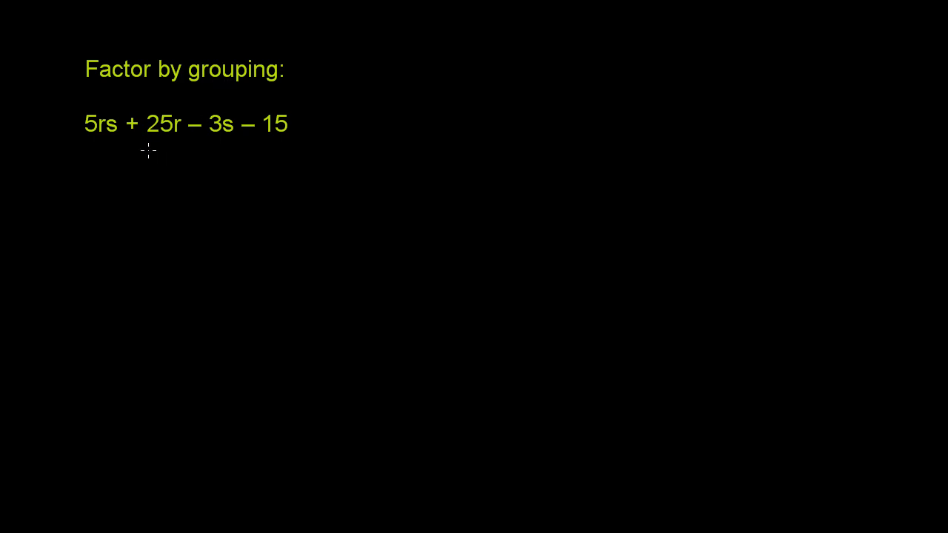
pyautogui.moveTo(151, 144)
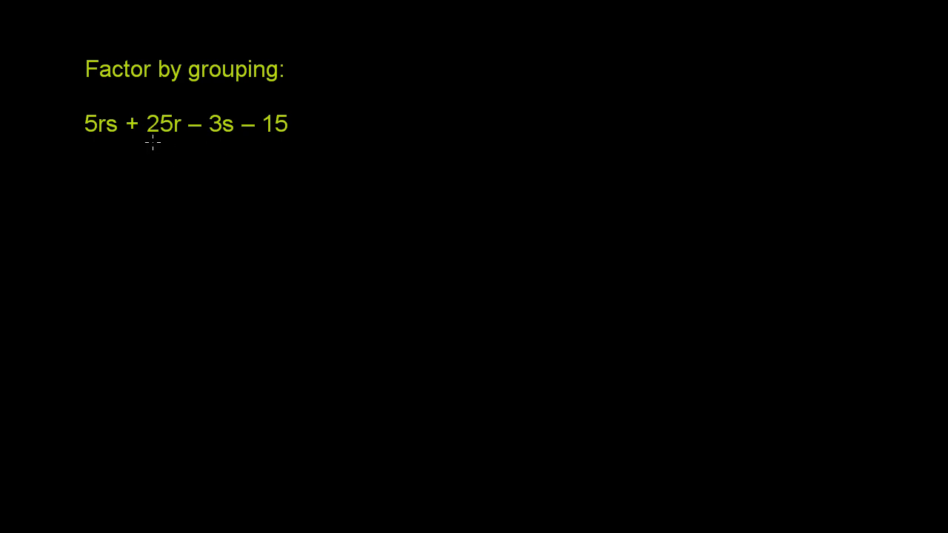
pyautogui.moveTo(213, 134)
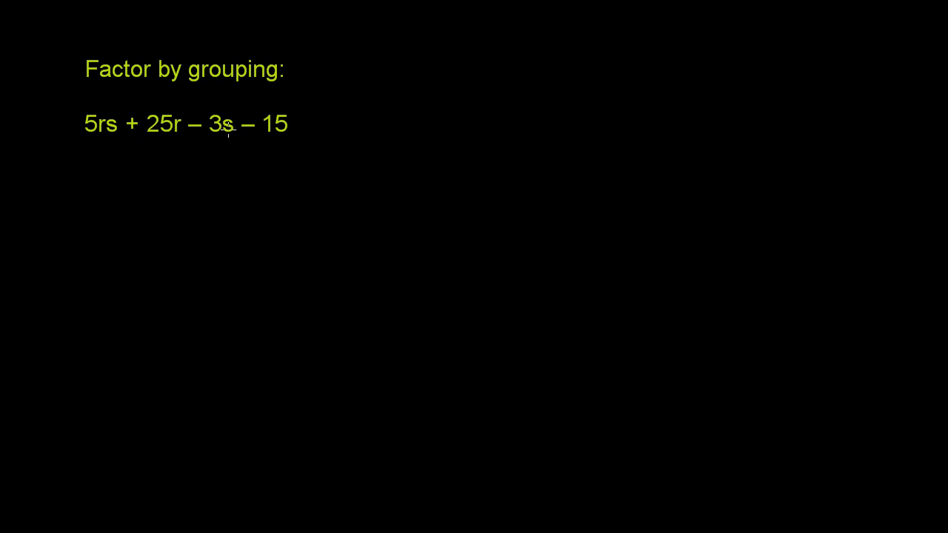
pyautogui.moveTo(288, 126)
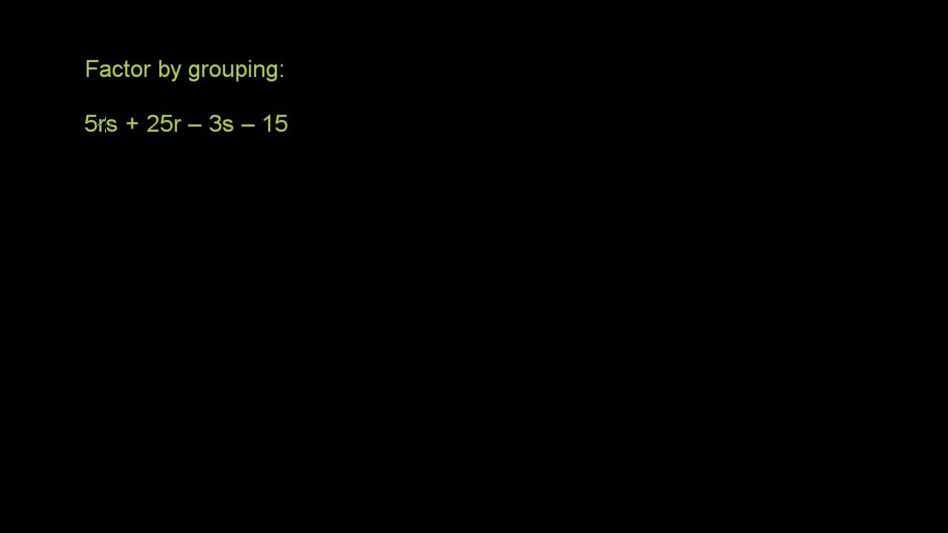
pyautogui.moveTo(154, 135)
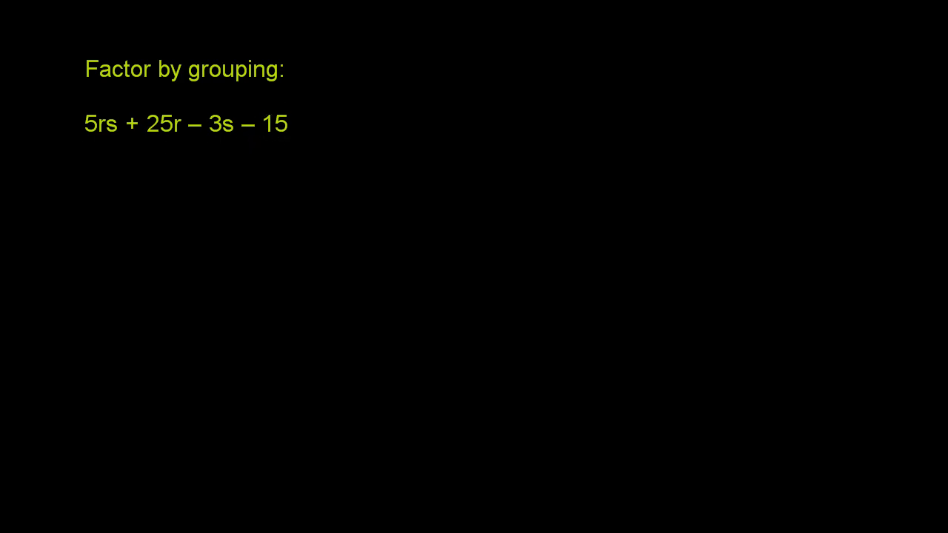
# Underline 5rs + 25r in yellow and handwrite 5r(s + 5) beneath it
pyautogui.moveTo(86, 141); pyautogui.dragTo(111, 139)
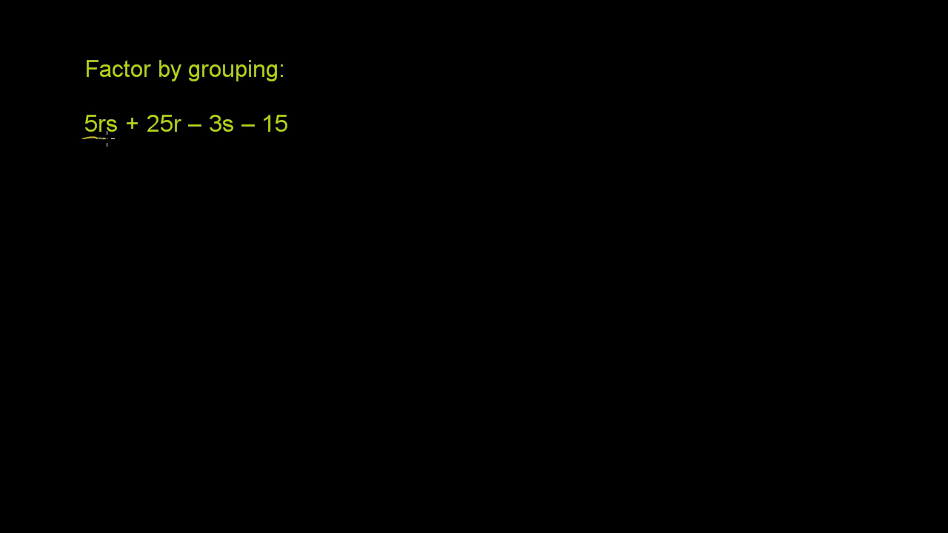
pyautogui.moveTo(101, 139); pyautogui.dragTo(179, 139)
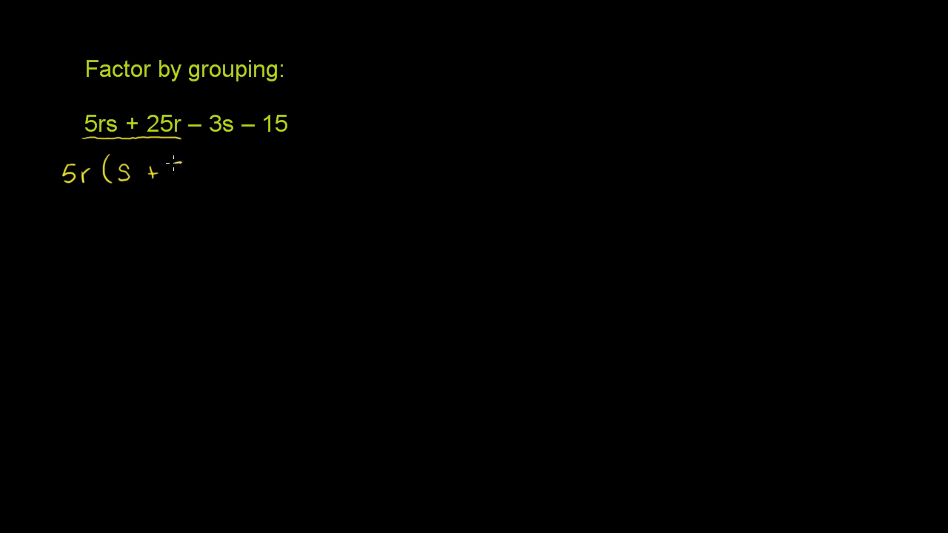
pyautogui.write('5)')
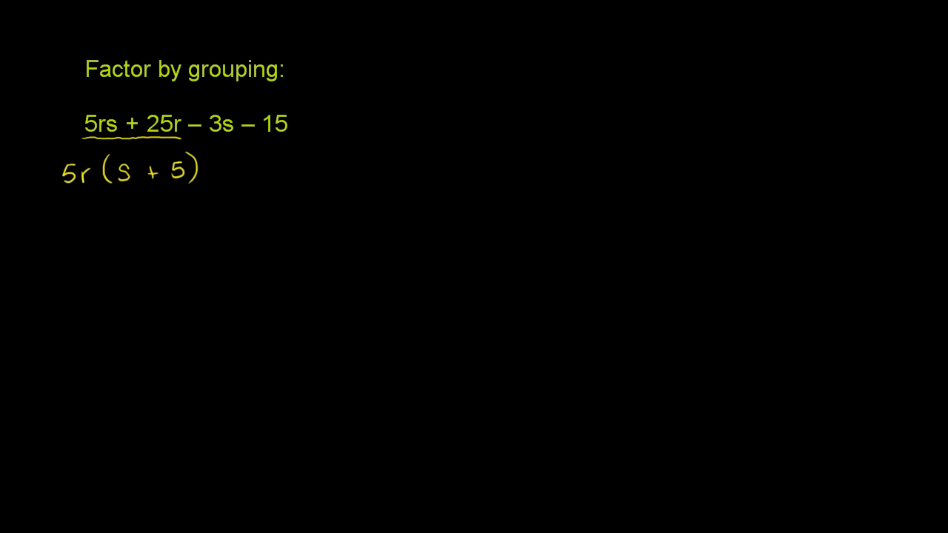
pyautogui.moveTo(192, 135)
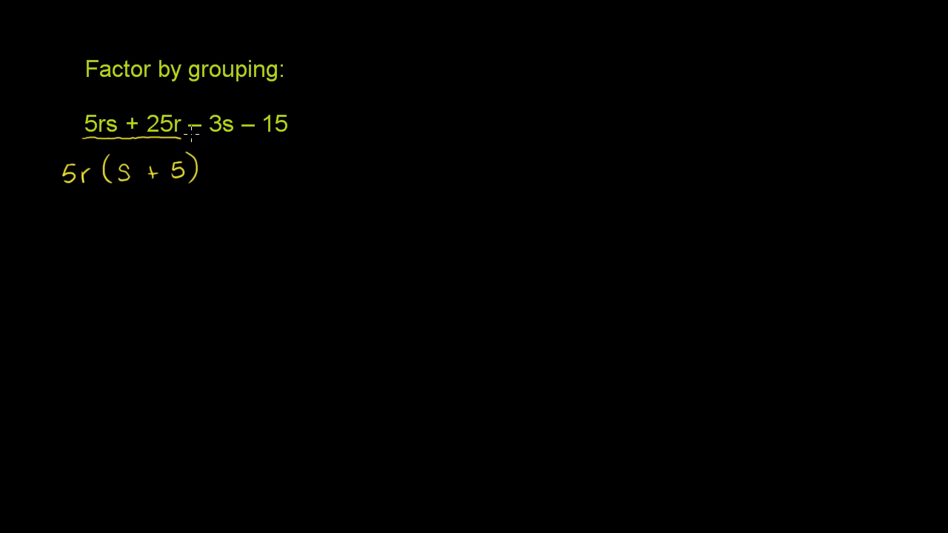
# Underline – 3s – 15 in magenta and handwrite – 3(s + 5) after 5r(s + 5)
pyautogui.moveTo(190, 136); pyautogui.dragTo(280, 139)
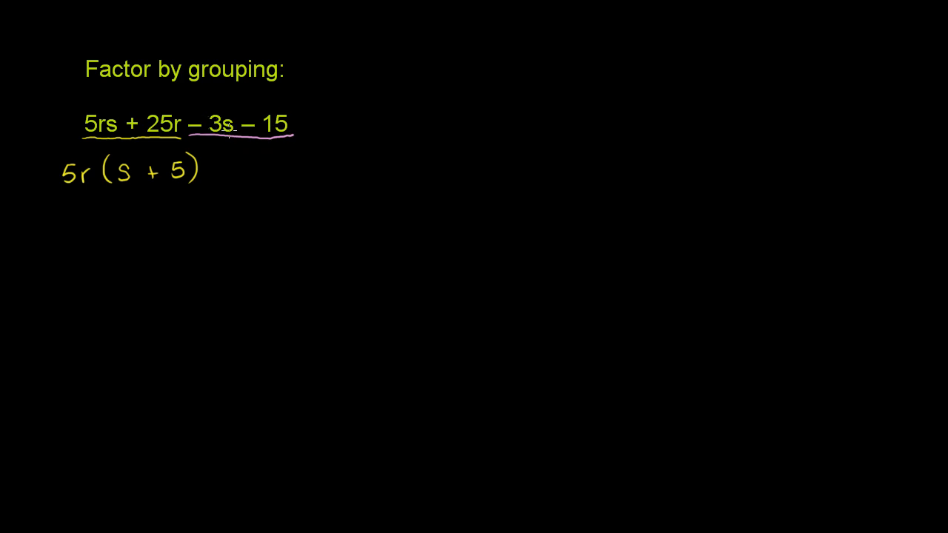
pyautogui.moveTo(216, 168)
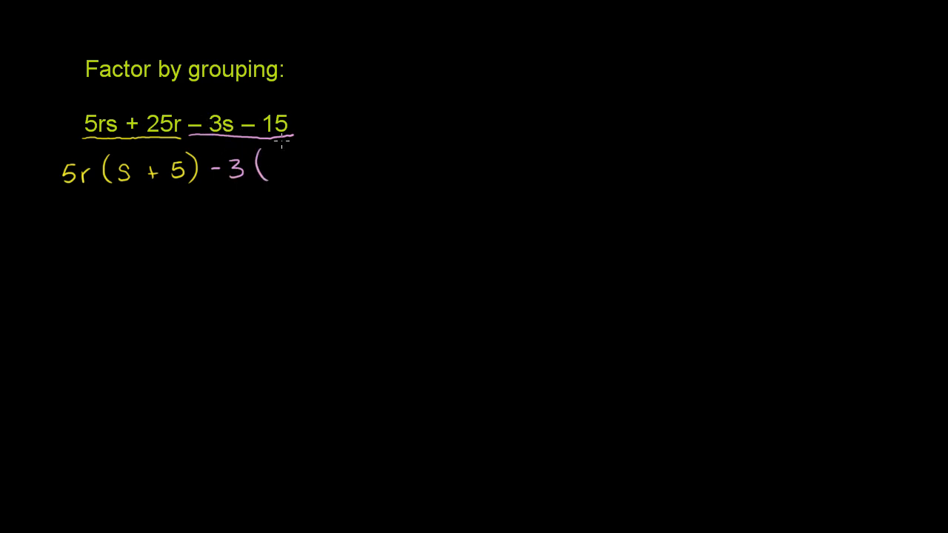
pyautogui.write('s + 5)')
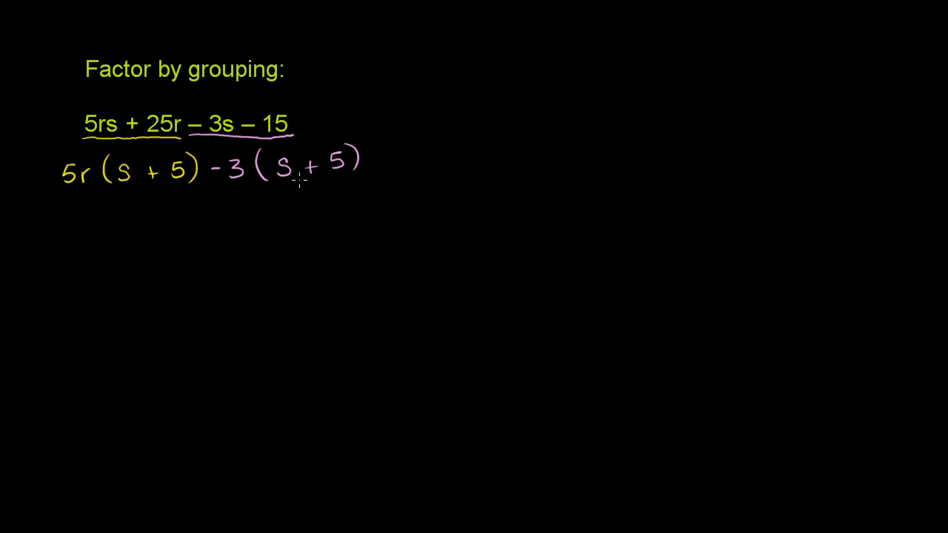
pyautogui.moveTo(341, 183)
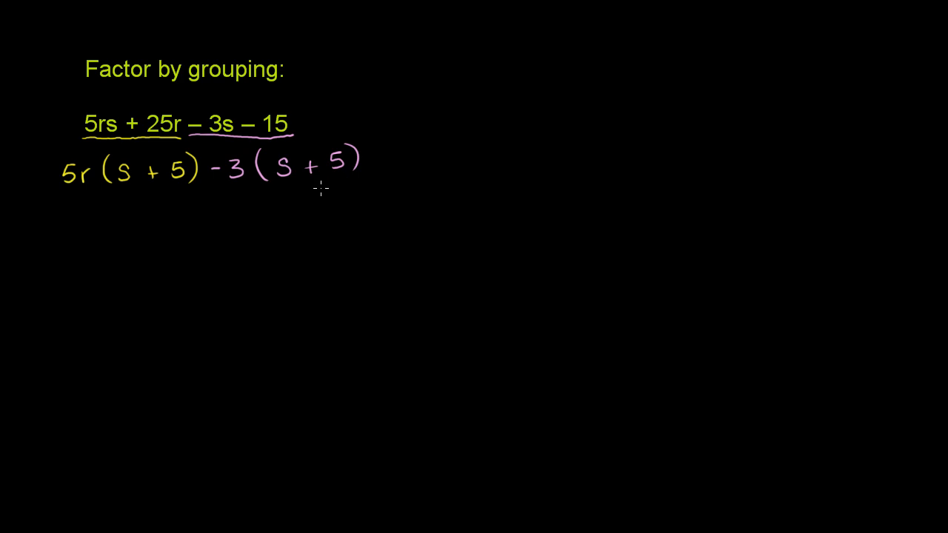
pyautogui.moveTo(240, 185)
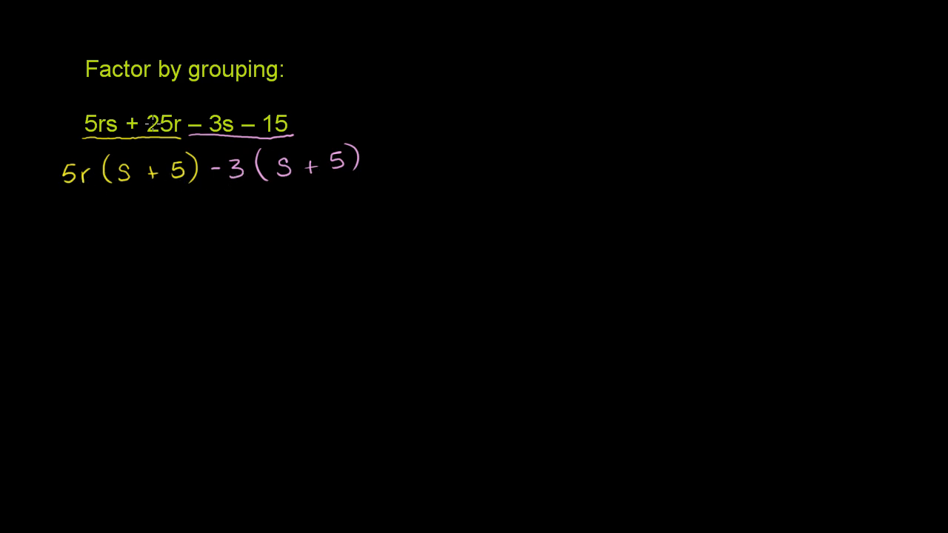
pyautogui.moveTo(274, 175)
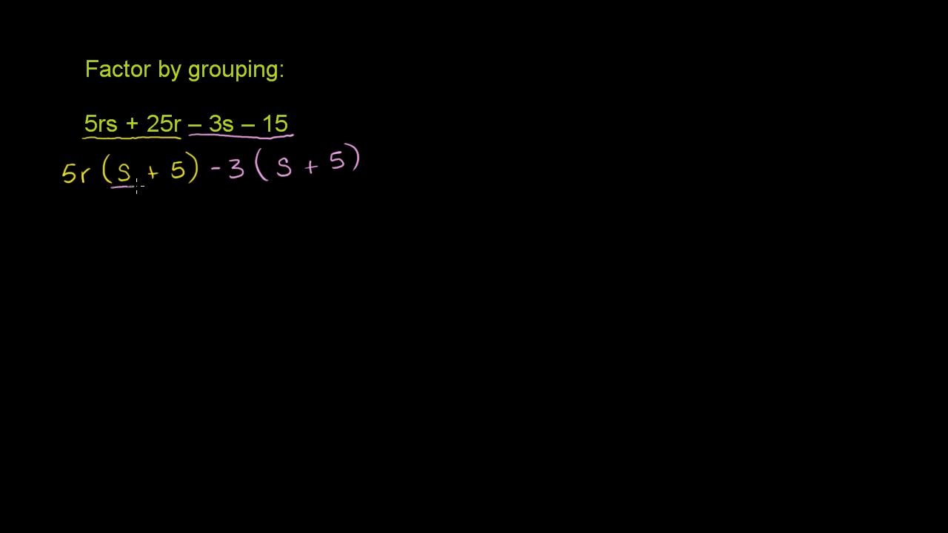
# Underline s + 5 in blue and begin the new line (s + 5)( below
pyautogui.moveTo(111, 184); pyautogui.dragTo(175, 183)
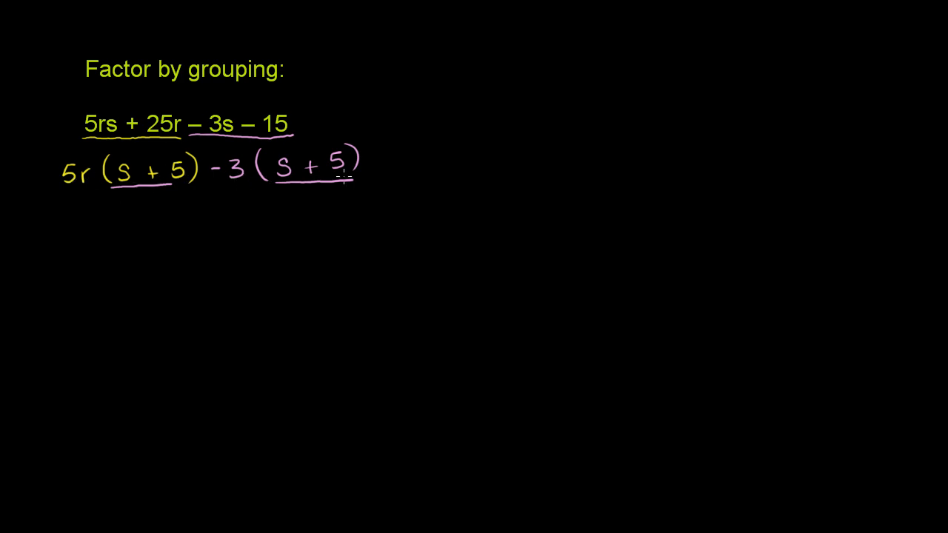
pyautogui.moveTo(367, 183)
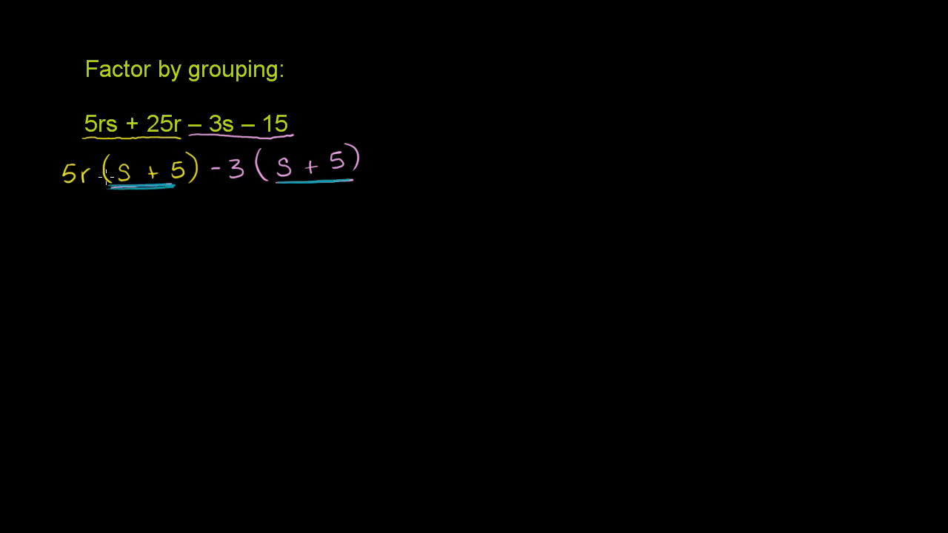
pyautogui.moveTo(62, 237); pyautogui.dragTo(62, 267)
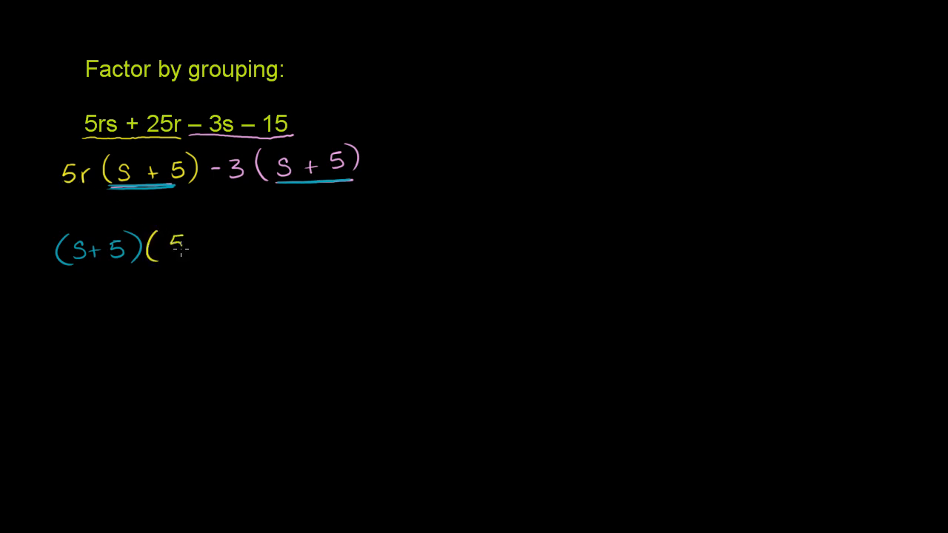
# Handwrite 5r after (s + 5)( to continue the factored answer
pyautogui.write('r')
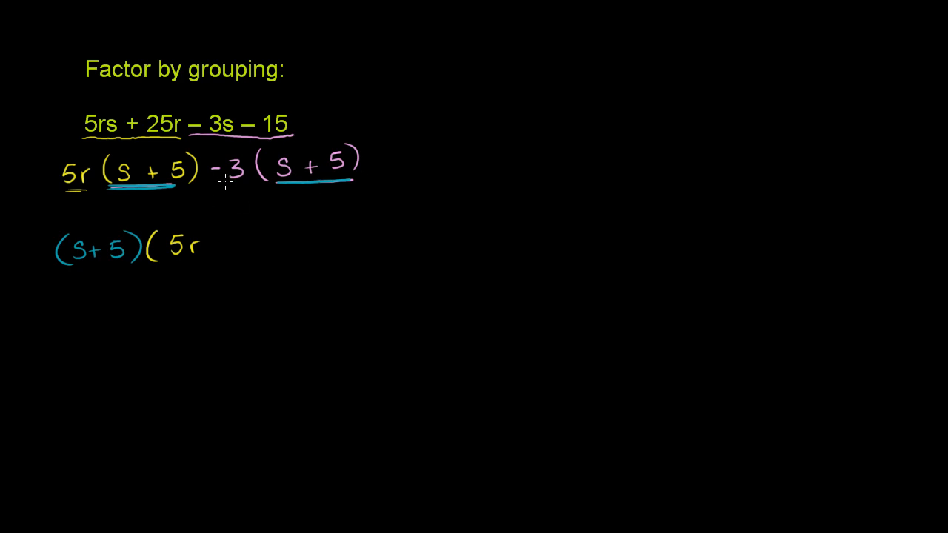
pyautogui.moveTo(201, 250)
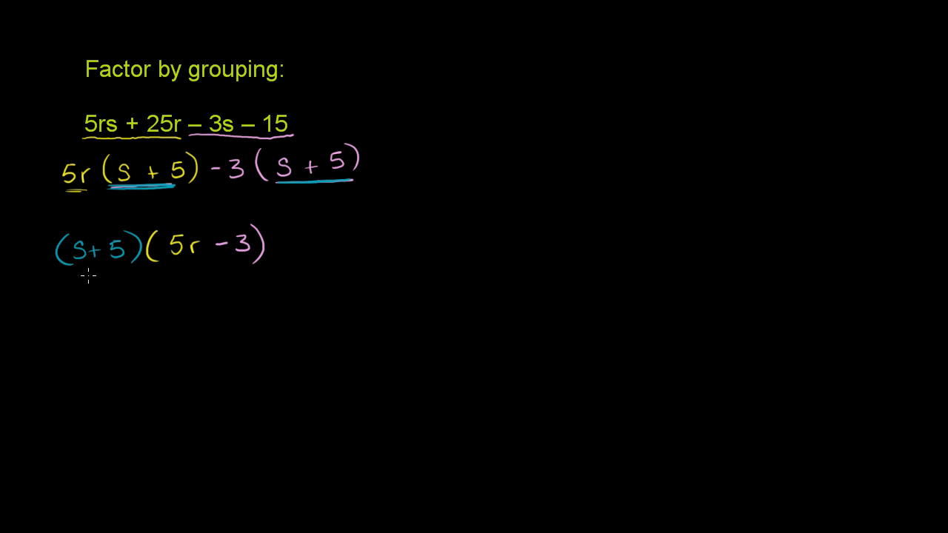
# Draw magenta arrows distributing (s+5) onto 5r and – 3, and – 3 across (s + 5)
pyautogui.moveTo(89, 279); pyautogui.dragTo(181, 269)
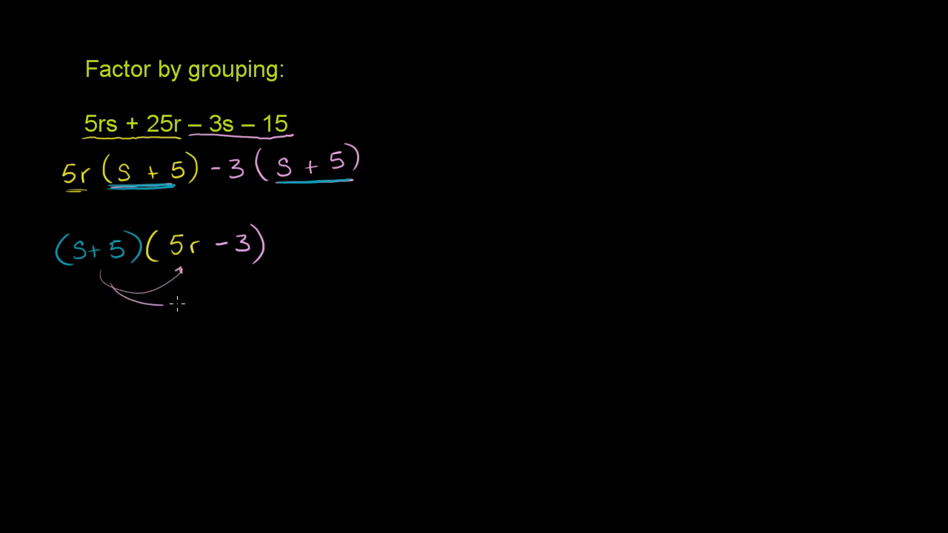
pyautogui.moveTo(155, 307); pyautogui.dragTo(234, 275)
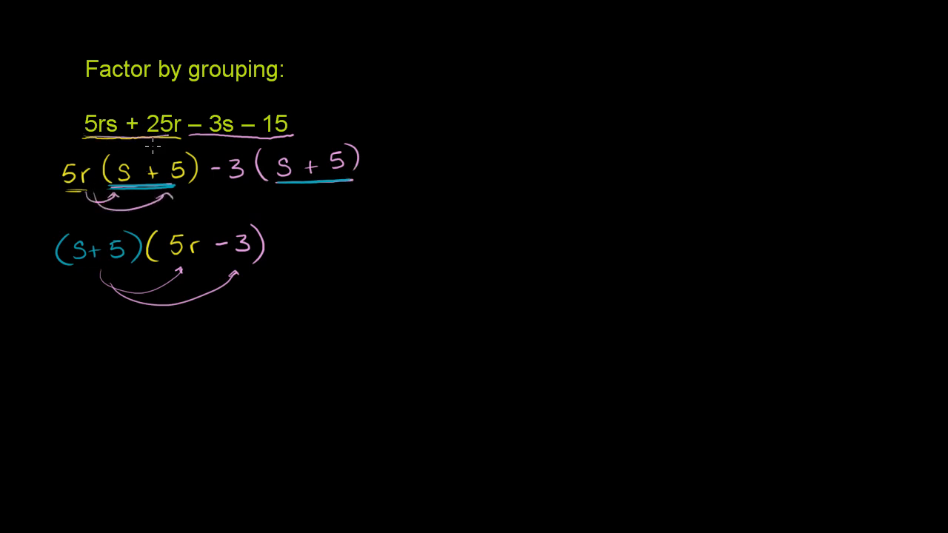
pyautogui.moveTo(255, 186); pyautogui.dragTo(326, 184)
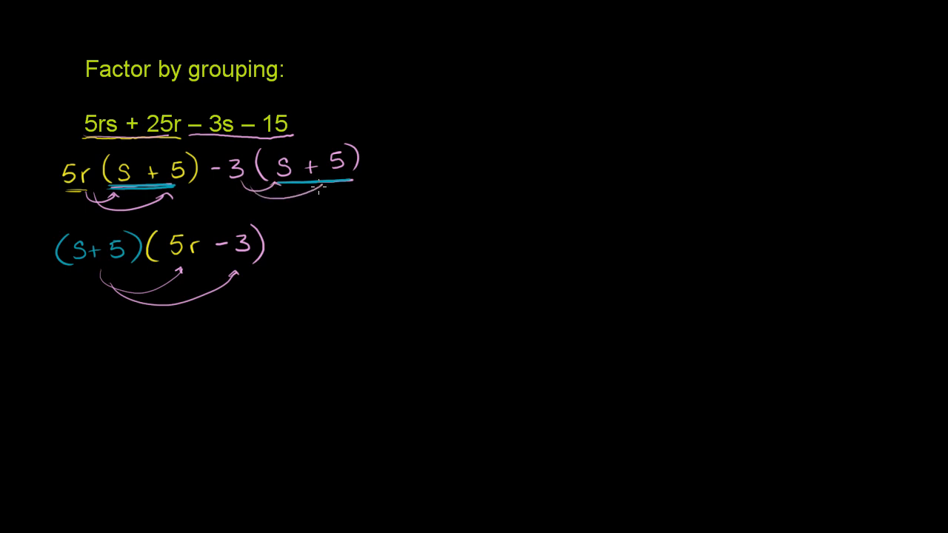